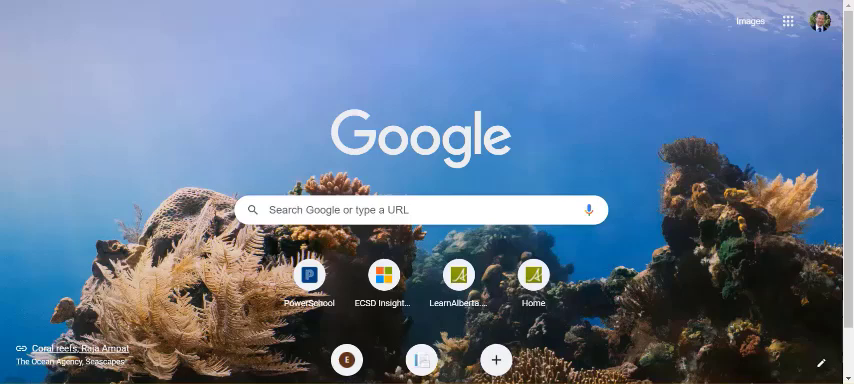
pyautogui.moveTo(628, 78)
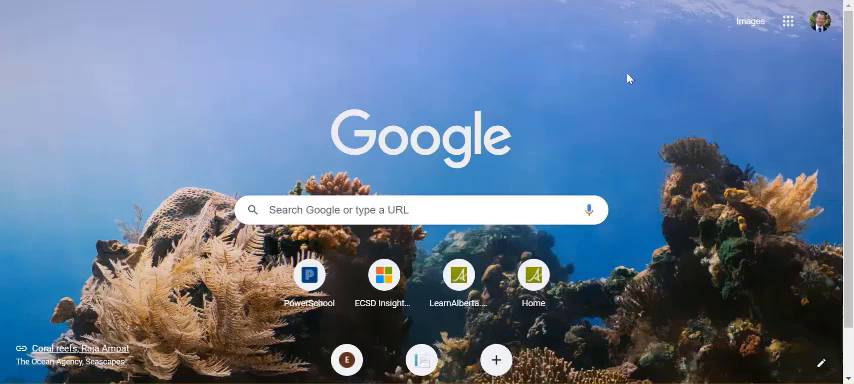
pyautogui.moveTo(560, 84)
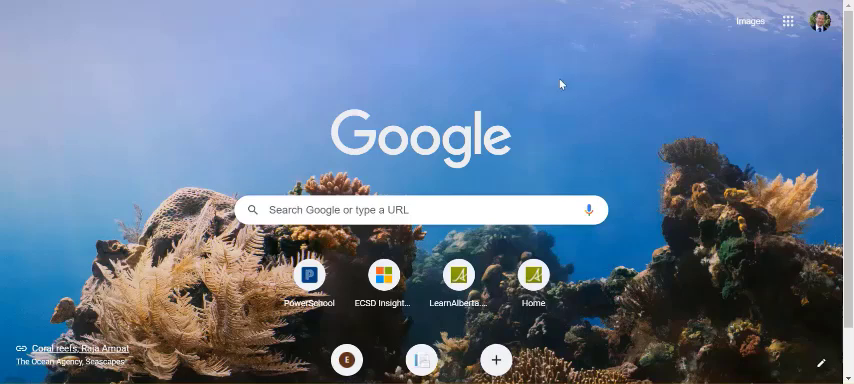
pyautogui.moveTo(764, 104)
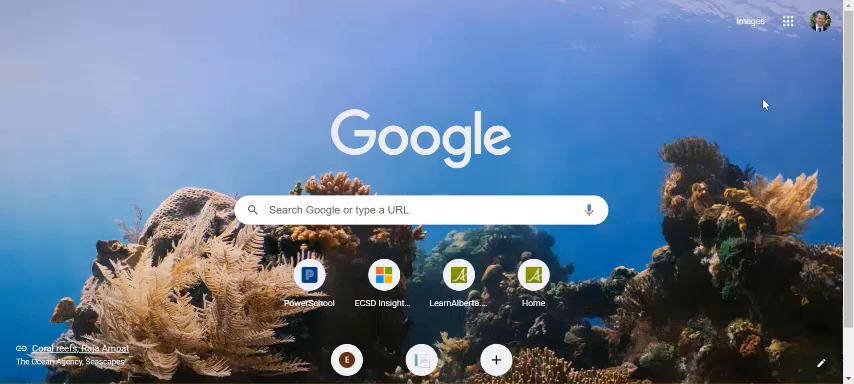
pyautogui.moveTo(812, 80)
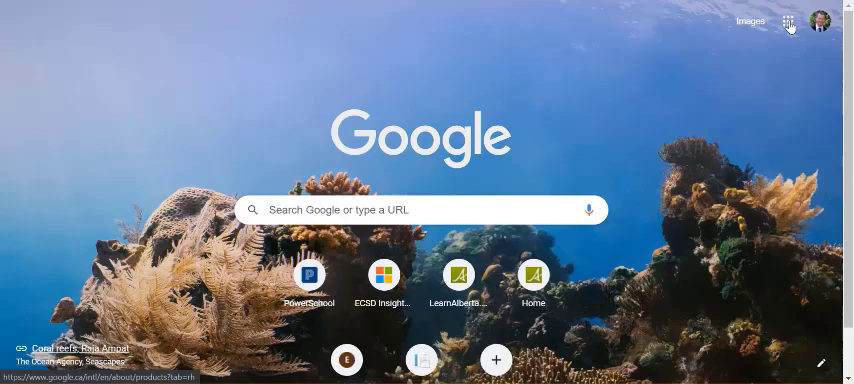
# Launch Google Slides from the apps grid and start a new blank presentation.
pyautogui.click(788, 20)
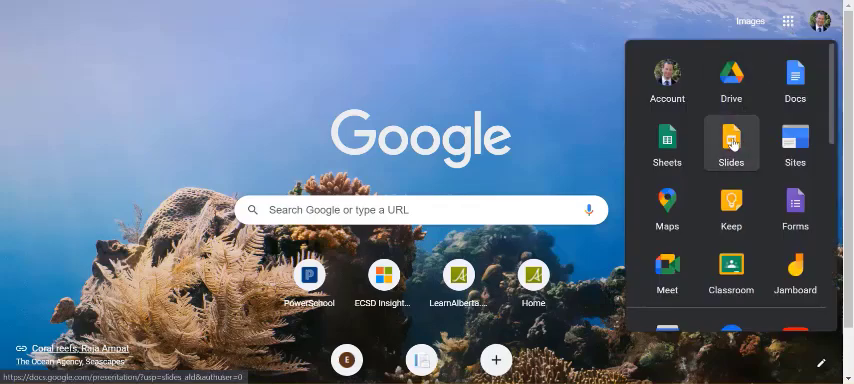
pyautogui.click(732, 144)
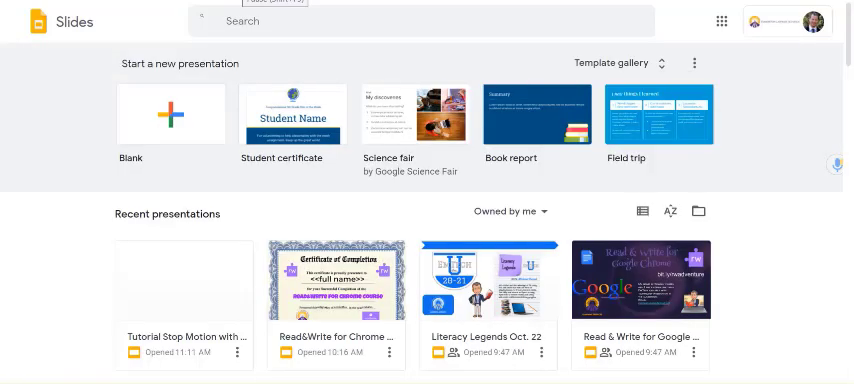
pyautogui.click(170, 116)
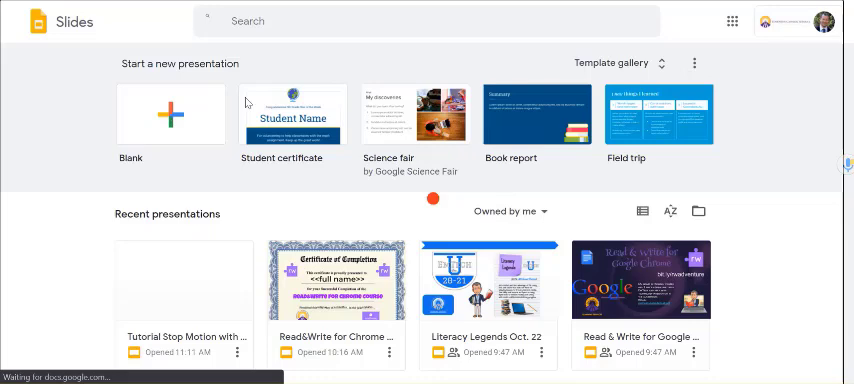
# Delete the title and subtitle placeholders so the first slide is empty.
pyautogui.click(164, 112)
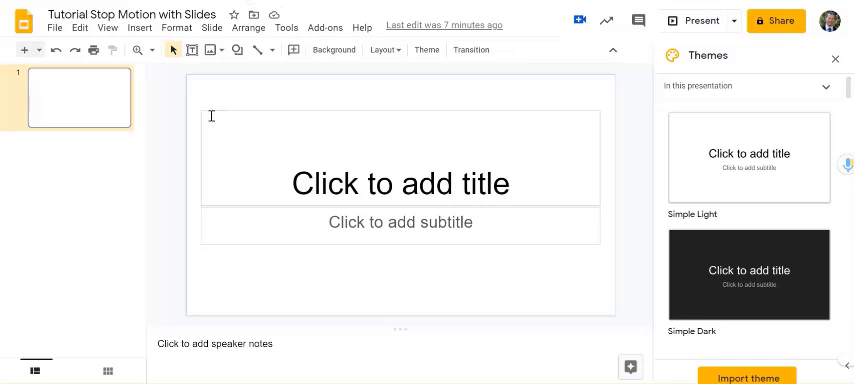
pyautogui.click(400, 184)
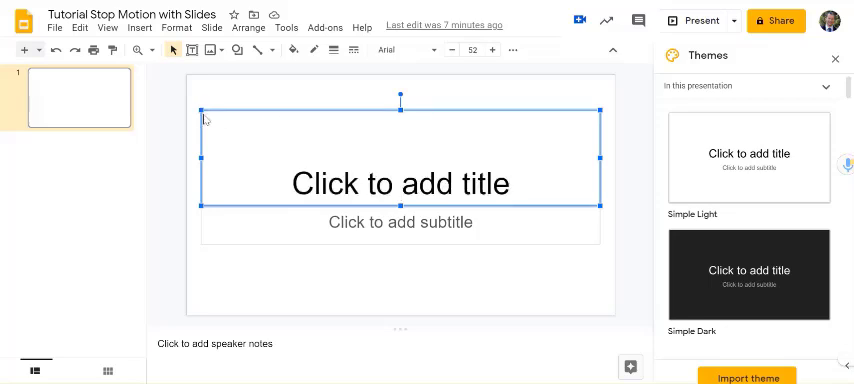
pyautogui.press('Delete')
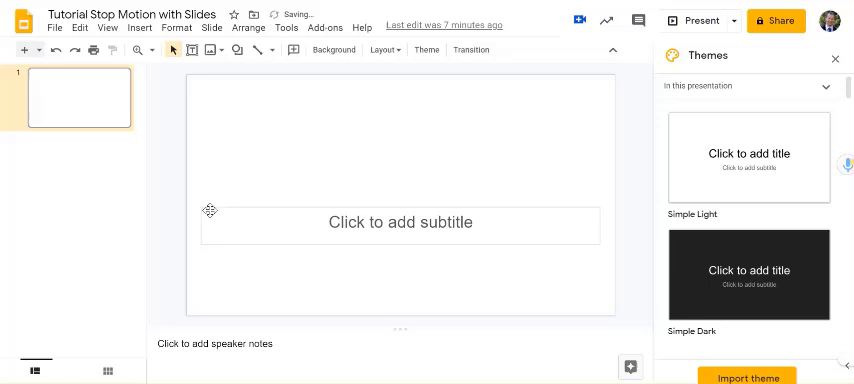
pyautogui.click(400, 222)
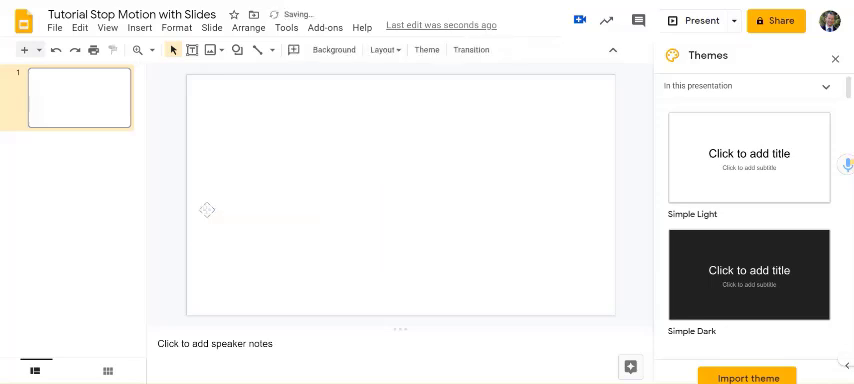
pyautogui.moveTo(332, 50)
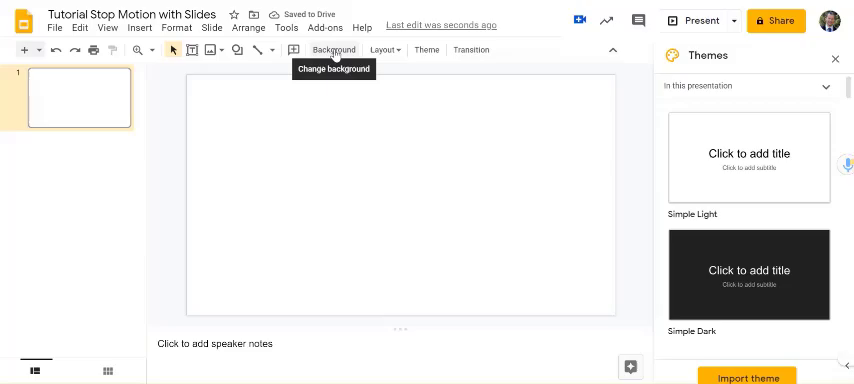
# Start choosing a background image and settle on Google Image Search as the source.
pyautogui.click(332, 48)
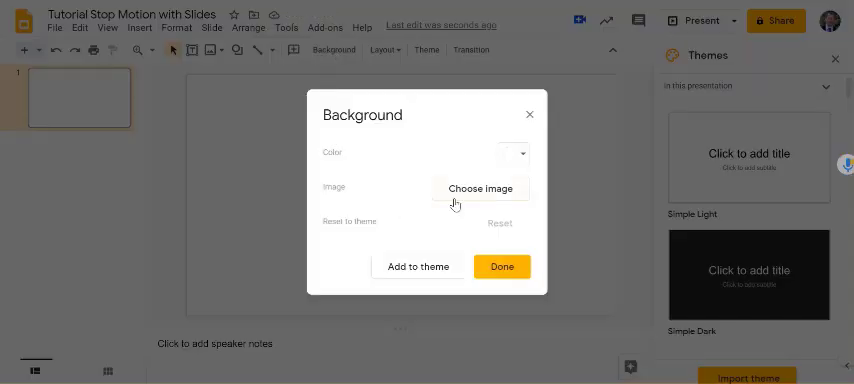
pyautogui.click(480, 188)
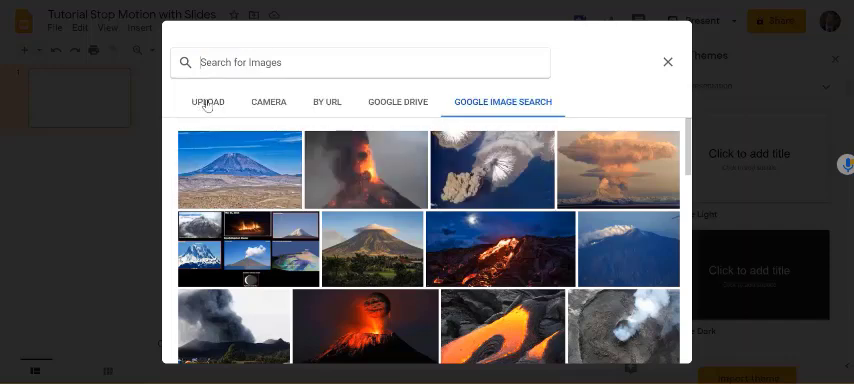
pyautogui.click(208, 102)
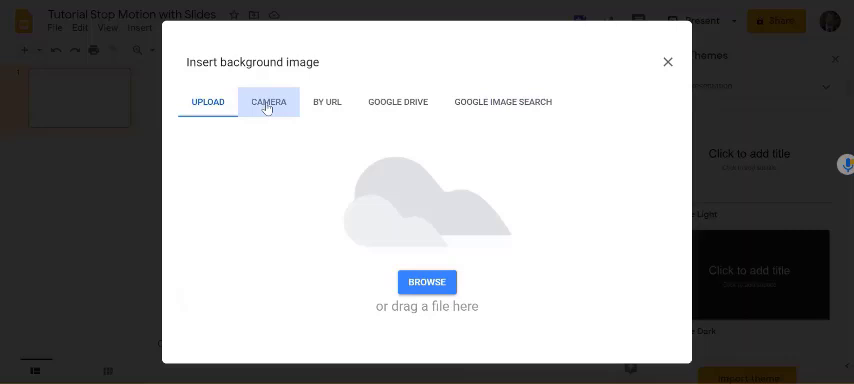
pyautogui.click(268, 100)
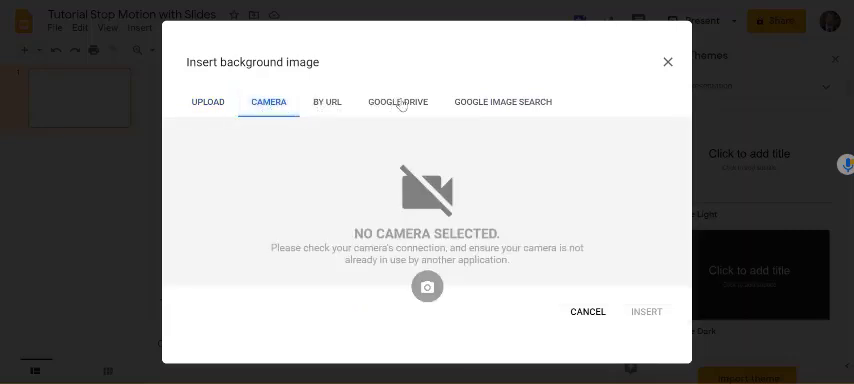
pyautogui.click(396, 100)
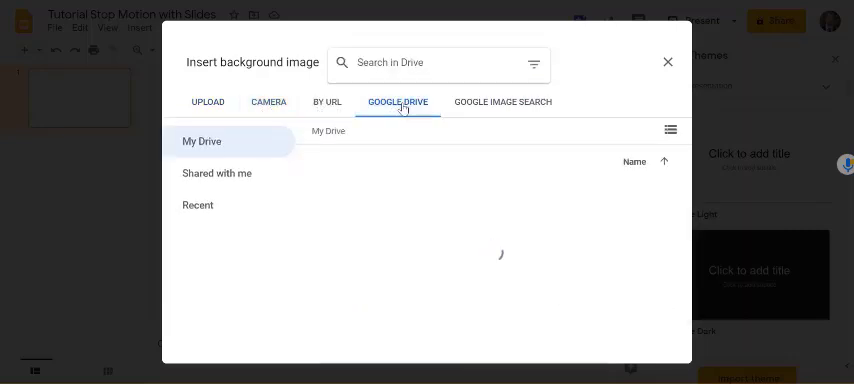
pyautogui.click(502, 100)
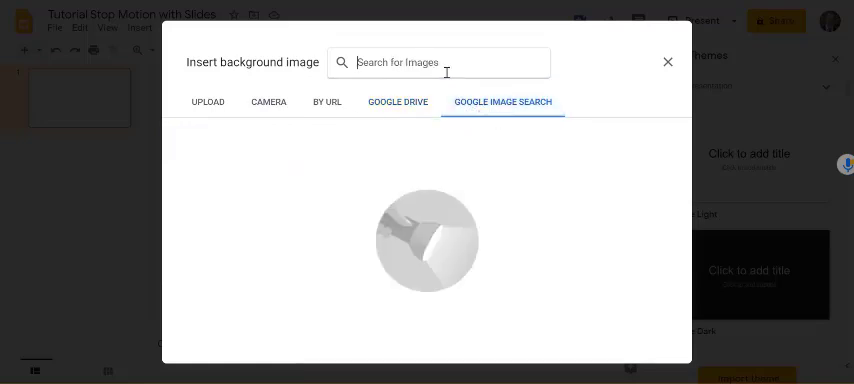
# Search 'volcano' and apply the snowy volcano photo as the slide background.
pyautogui.write('v')
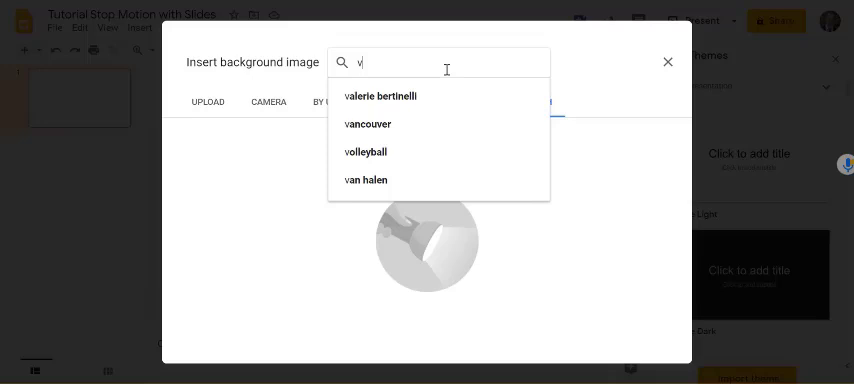
pyautogui.write('volcano')
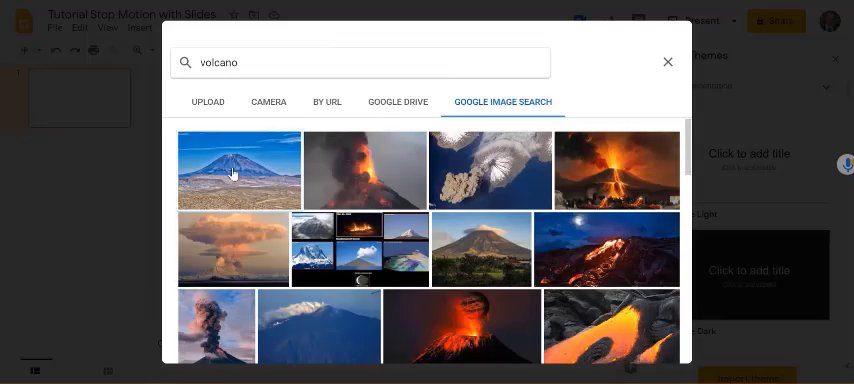
pyautogui.click(238, 168)
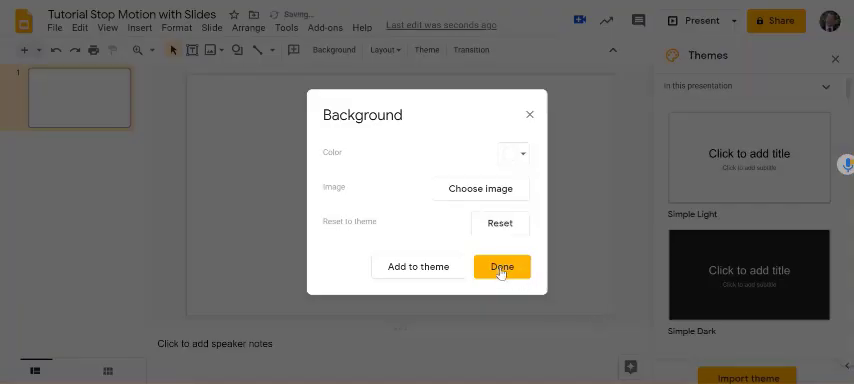
pyautogui.click(500, 266)
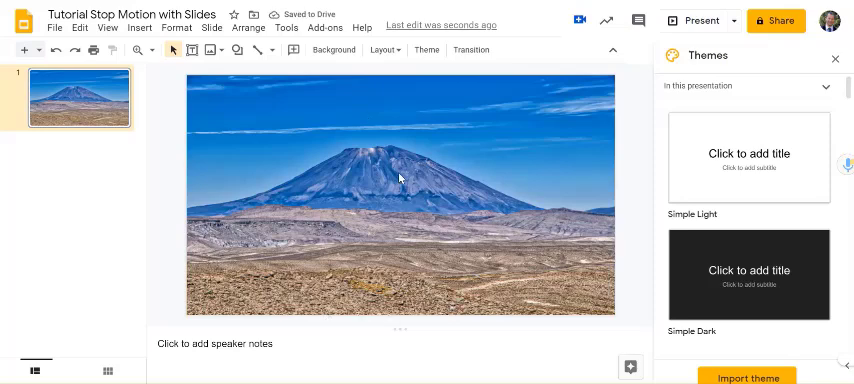
pyautogui.moveTo(244, 130)
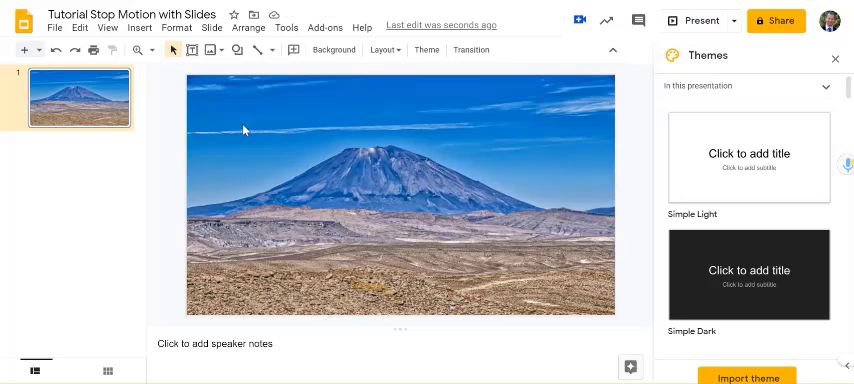
pyautogui.moveTo(252, 128)
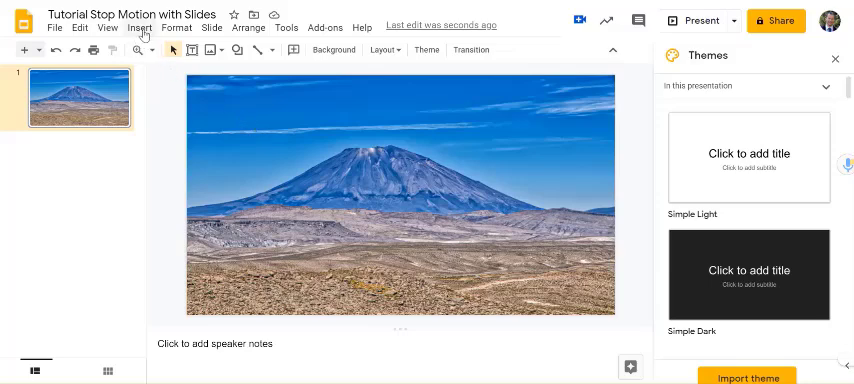
pyautogui.click(140, 28)
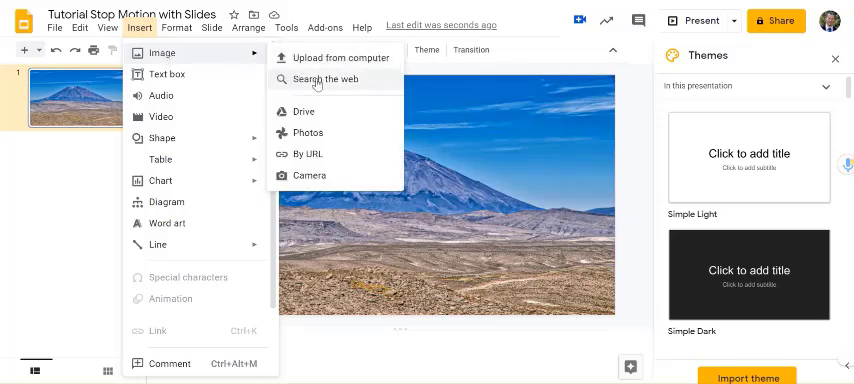
pyautogui.click(320, 80)
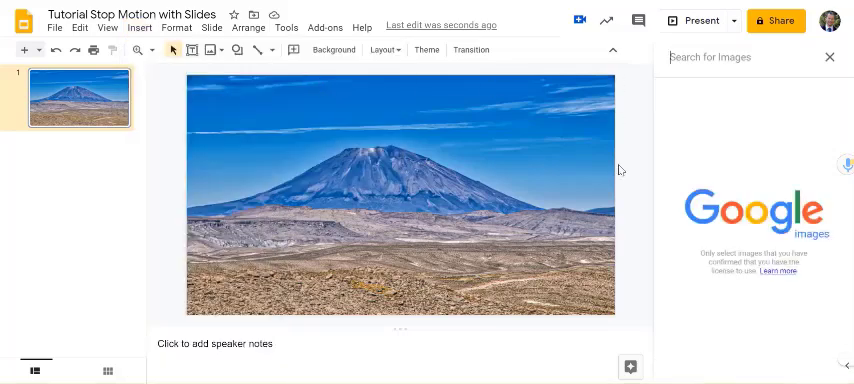
pyautogui.write('dino')
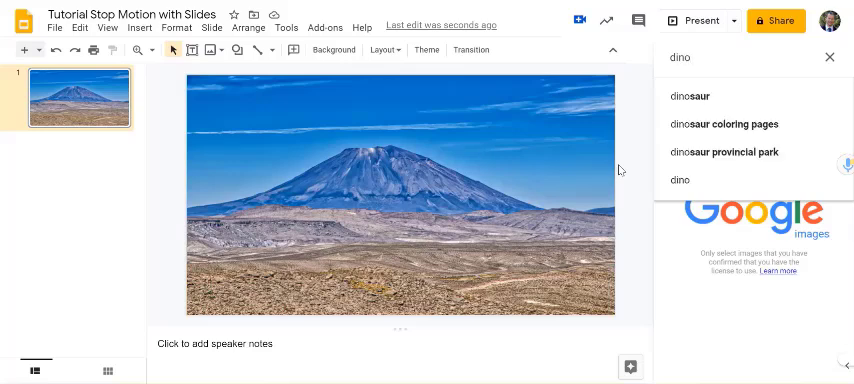
pyautogui.write('saur')
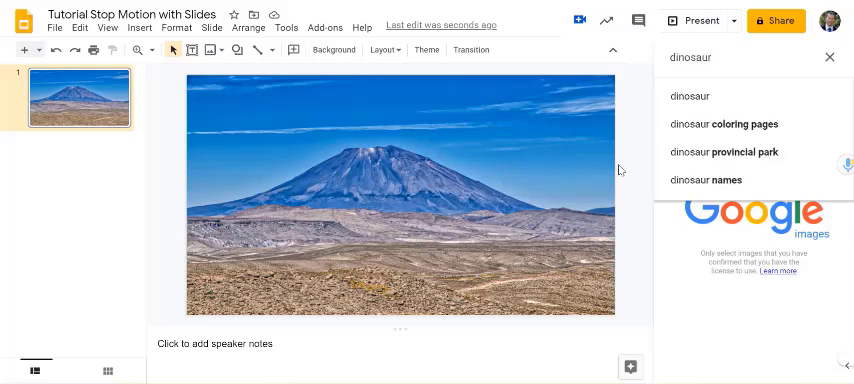
pyautogui.write('png')
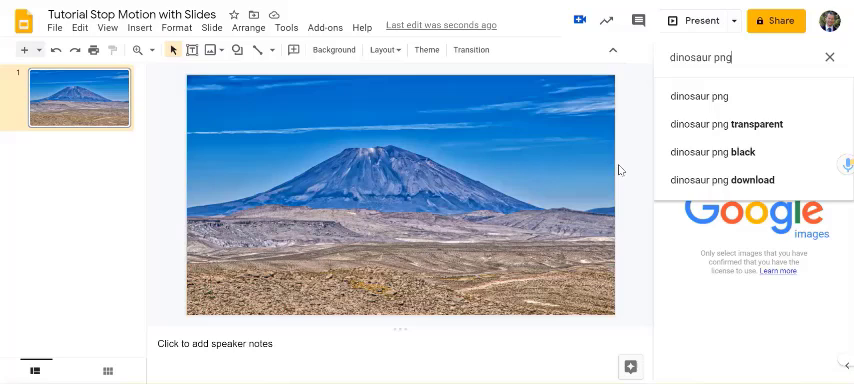
pyautogui.moveTo(700, 96)
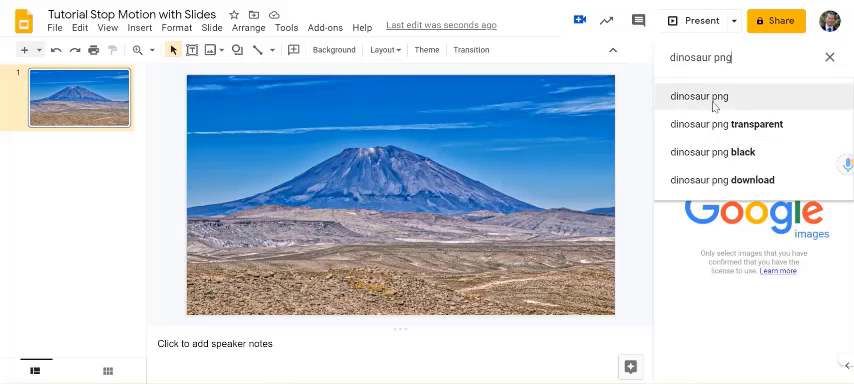
pyautogui.moveTo(716, 100)
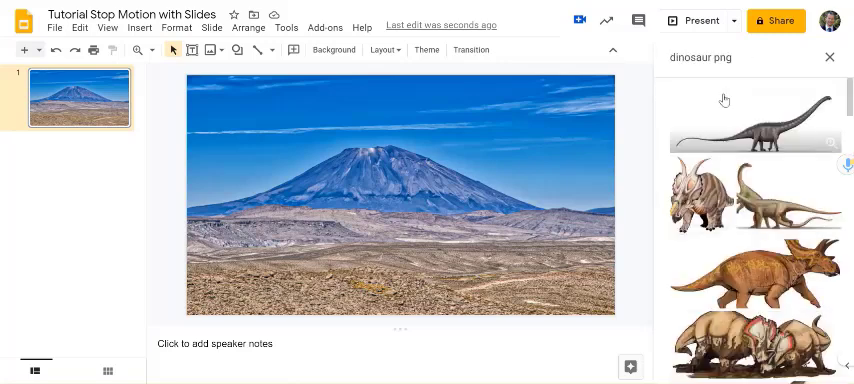
pyautogui.moveTo(758, 196)
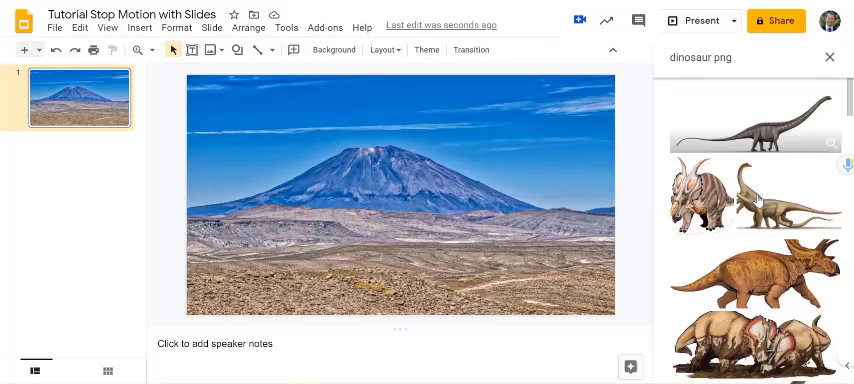
pyautogui.scroll(-3)
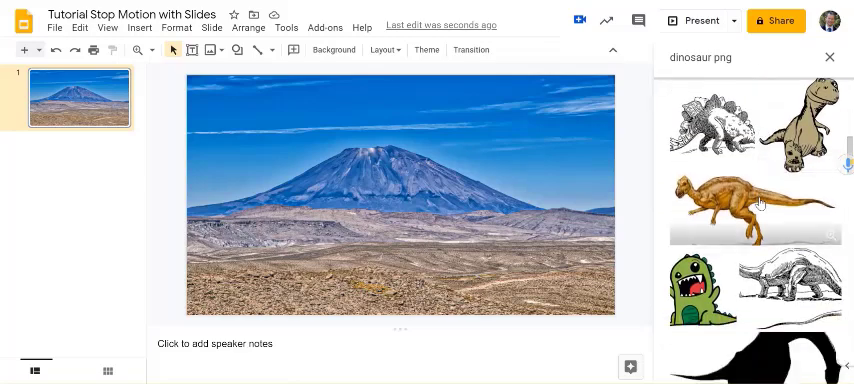
pyautogui.scroll(-3)
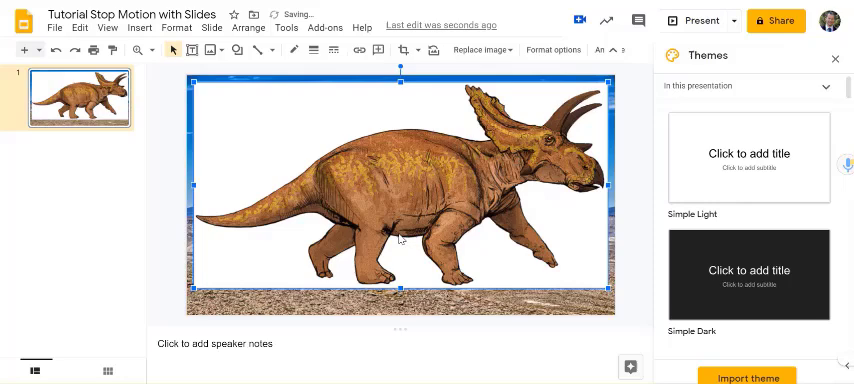
pyautogui.moveTo(404, 134)
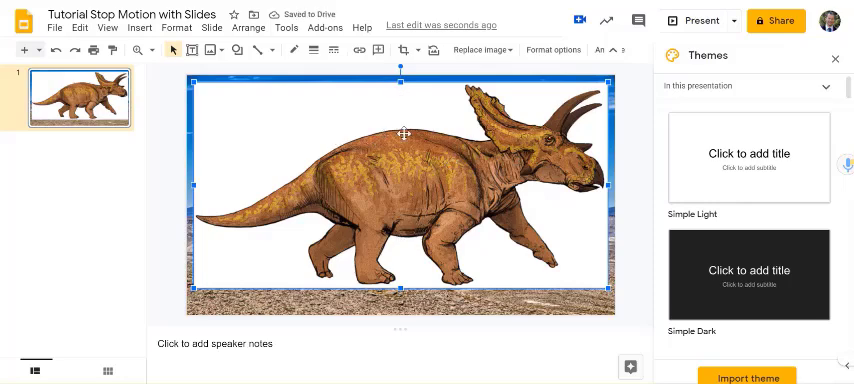
pyautogui.moveTo(308, 176)
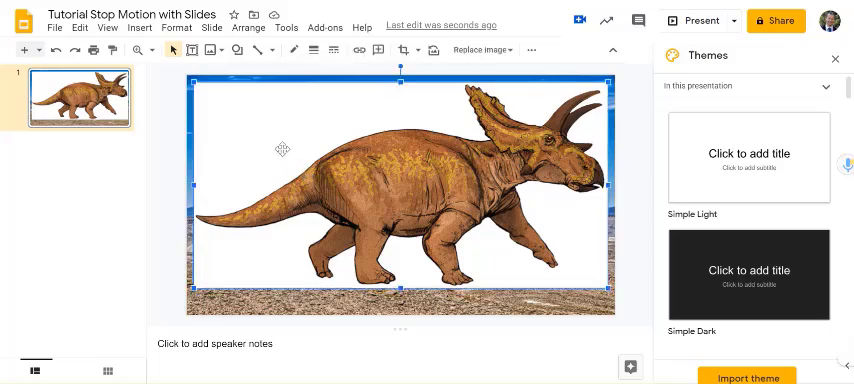
pyautogui.moveTo(228, 124)
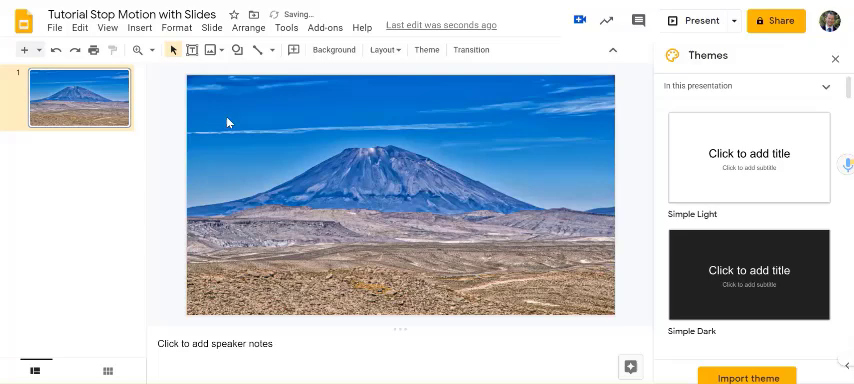
# Run a web image search for 'dinosaur png transparent' from the Insert menu.
pyautogui.click(138, 28)
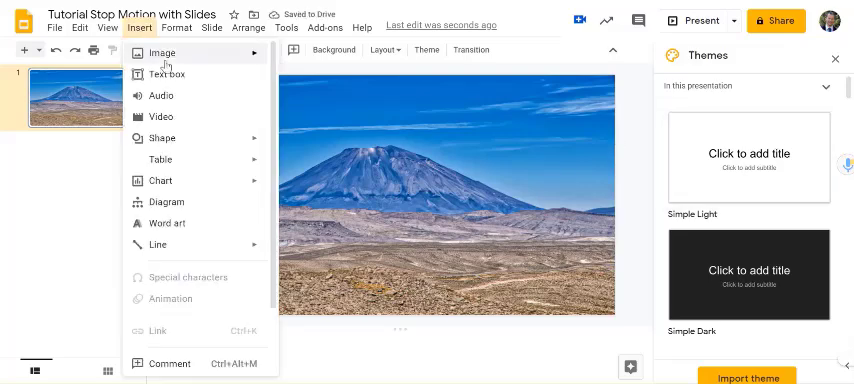
pyautogui.click(164, 52)
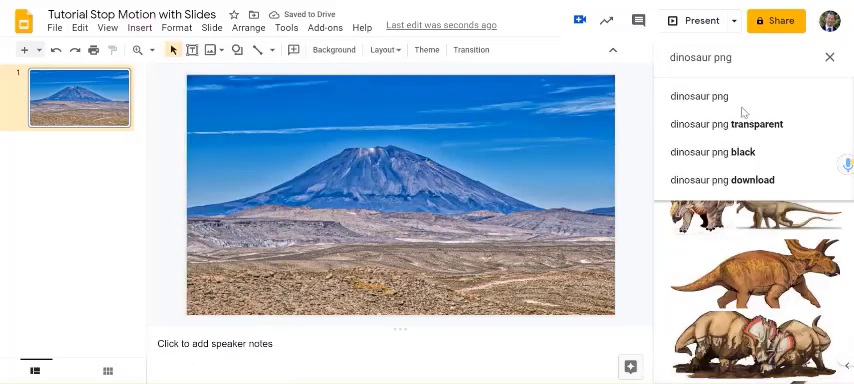
pyautogui.click(726, 124)
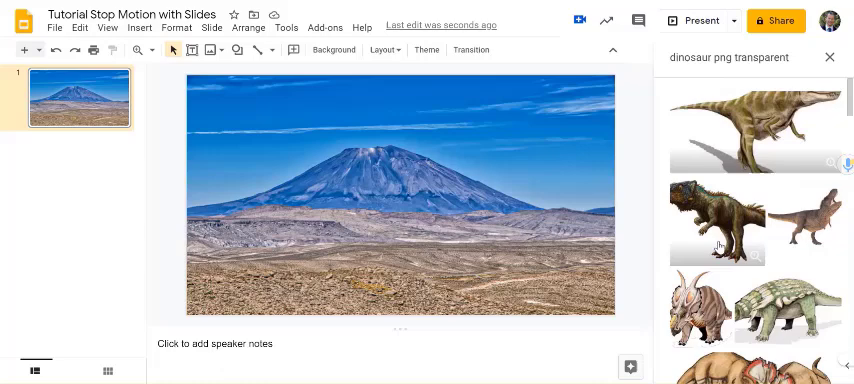
# Browse the results and pick a horned dinosaur picture to insert.
pyautogui.scroll(-3)
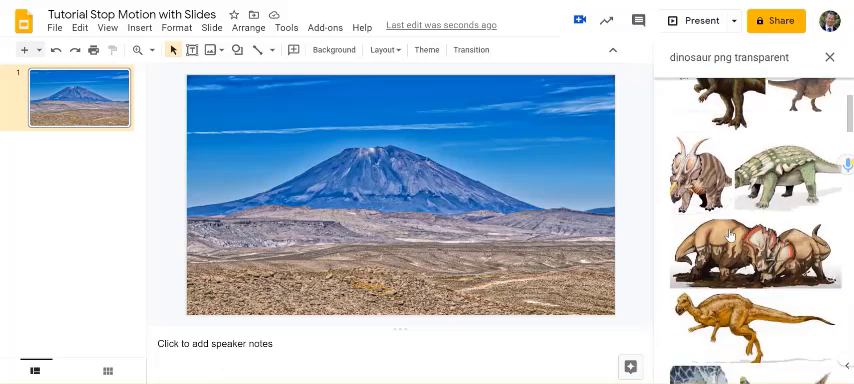
pyautogui.scroll(-3)
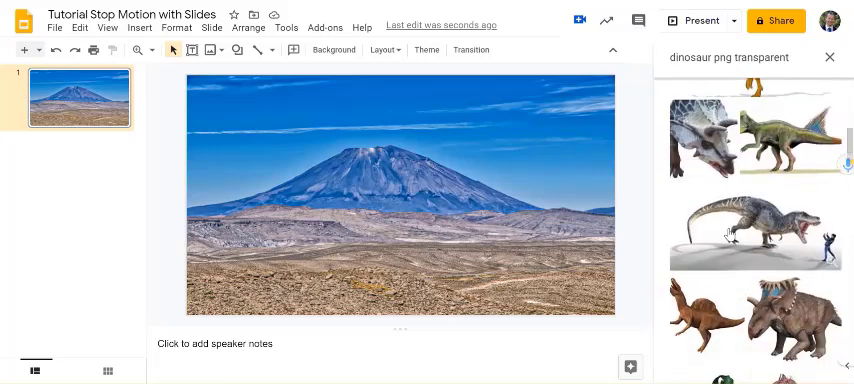
pyautogui.scroll(-3)
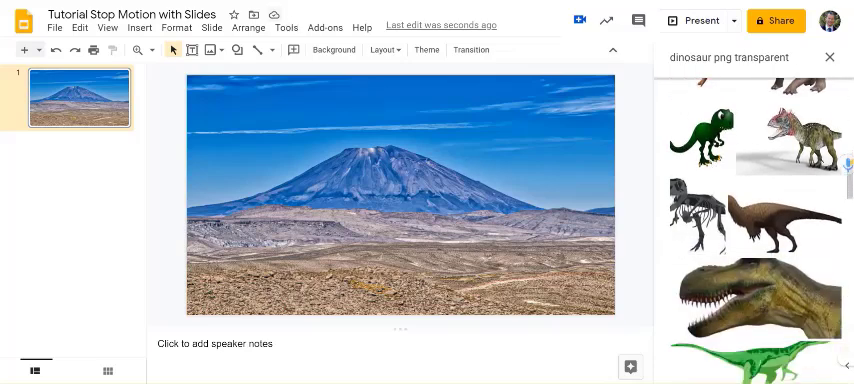
pyautogui.scroll(-3)
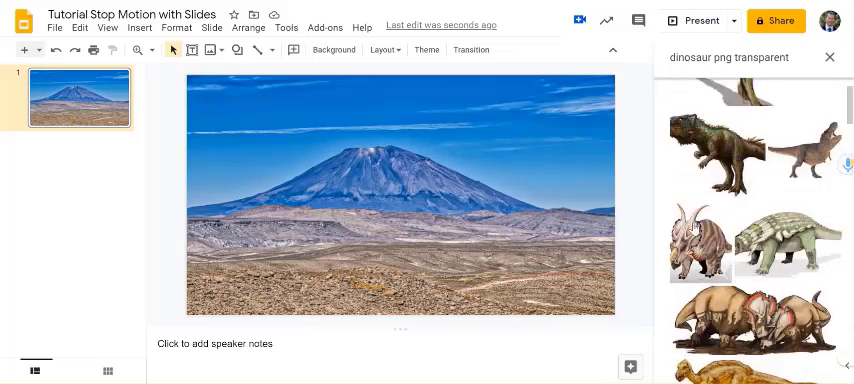
pyautogui.click(426, 50)
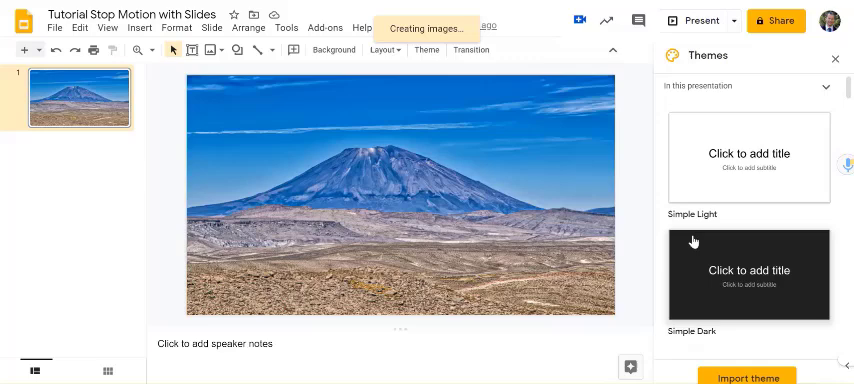
# Insert the horned dinosaur, shrink it and move it to the lower-right foreground.
pyautogui.click(398, 200)
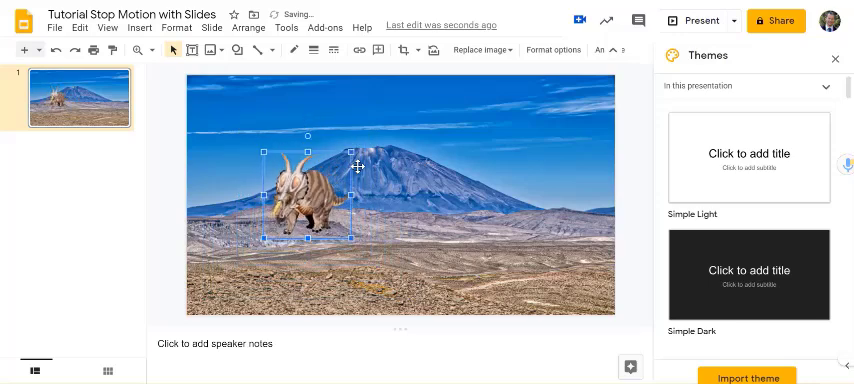
pyautogui.moveTo(356, 164); pyautogui.dragTo(300, 196)
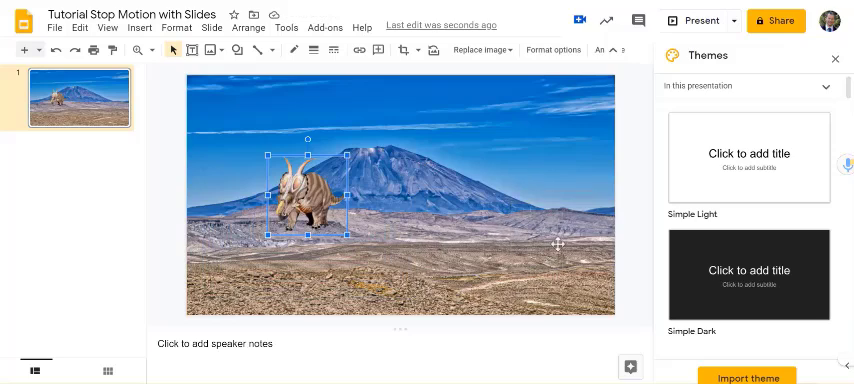
pyautogui.moveTo(310, 196); pyautogui.dragTo(568, 250)
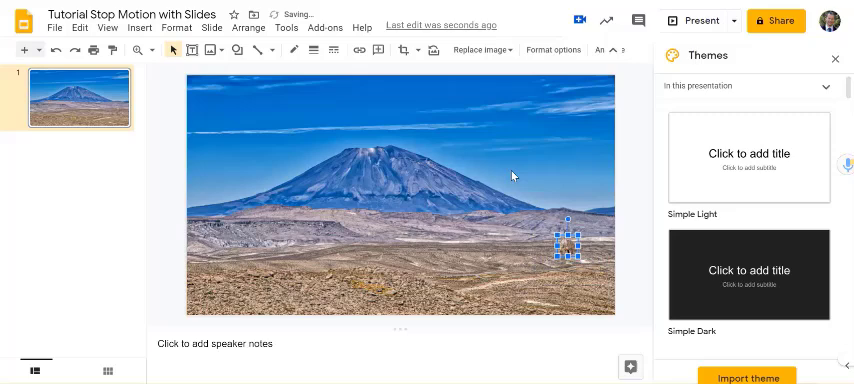
# Search 'transparent pteranodon png', insert one, then remove it for its white background.
pyautogui.click(140, 28)
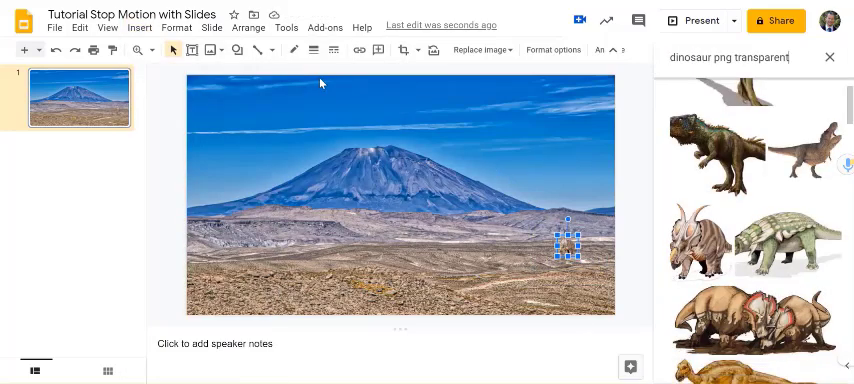
pyautogui.click(744, 56)
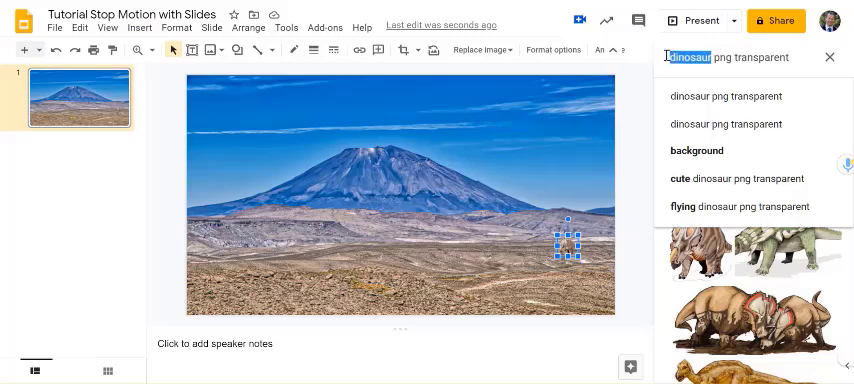
pyautogui.write('pteranodon png')
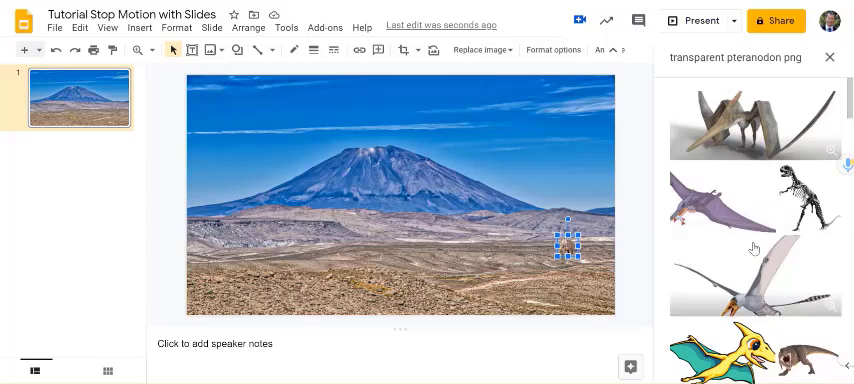
pyautogui.click(756, 216)
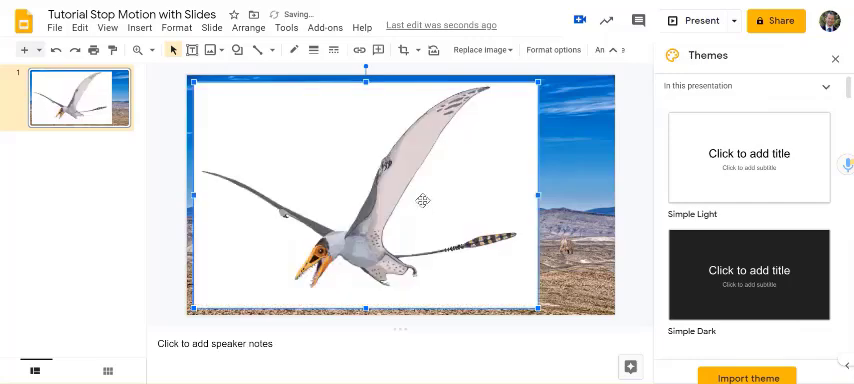
pyautogui.press('delete')
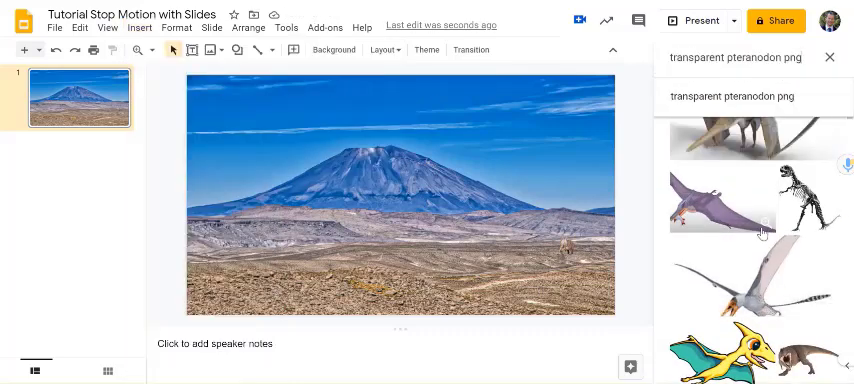
# Insert a truly transparent pteranodon picture instead.
pyautogui.click(720, 198)
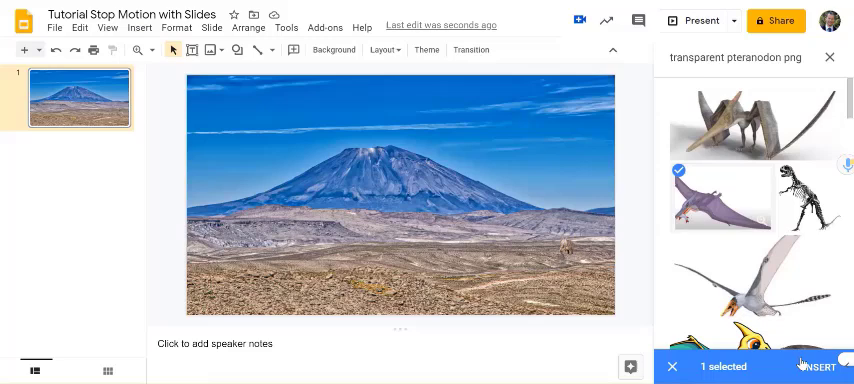
pyautogui.click(816, 366)
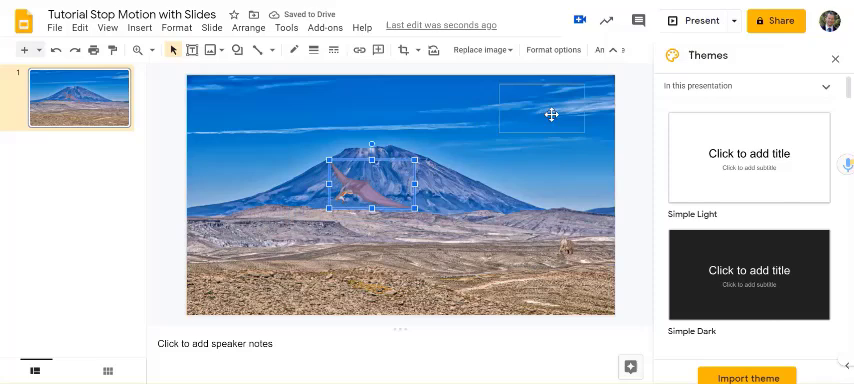
# Move the pteranodon into the upper-right sky of the slide.
pyautogui.moveTo(376, 184); pyautogui.dragTo(550, 116)
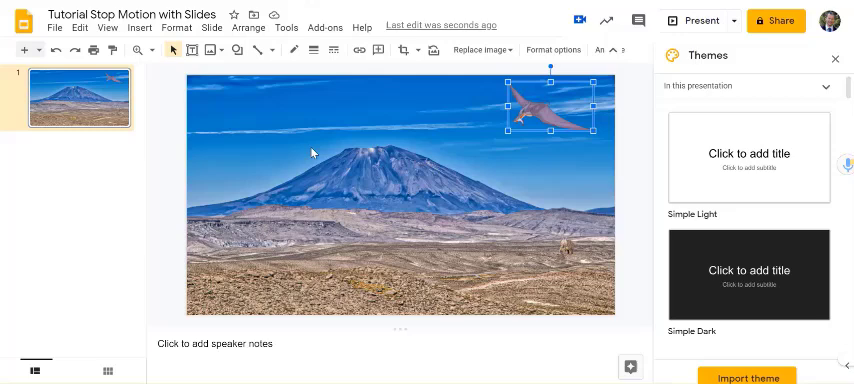
pyautogui.moveTo(118, 144)
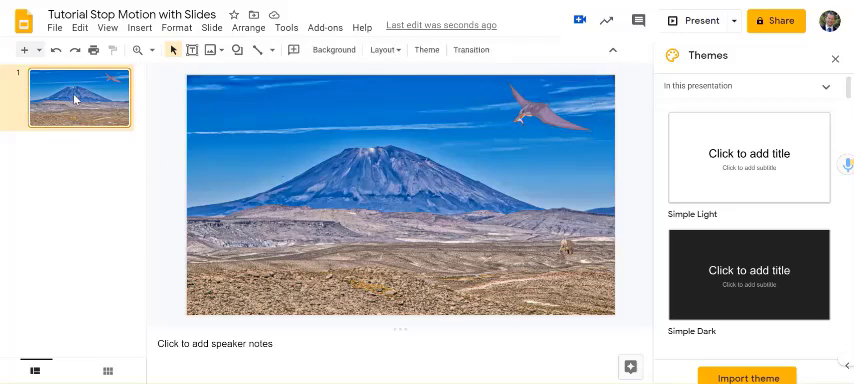
# Duplicate the first slide and shift the pteranodon slightly for the second frame.
pyautogui.rightClick(70, 96)
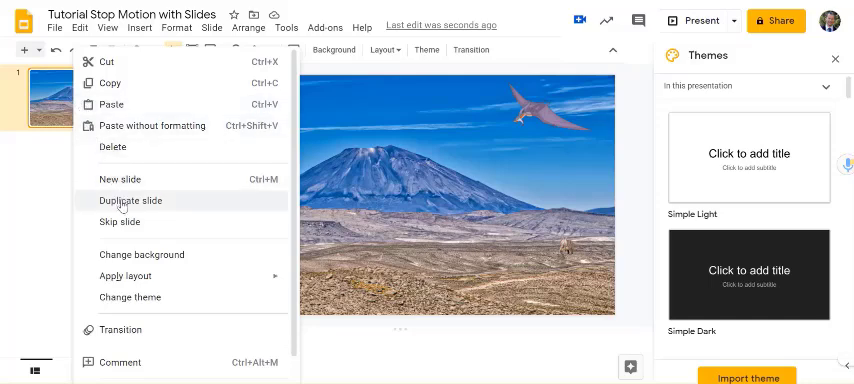
pyautogui.click(132, 200)
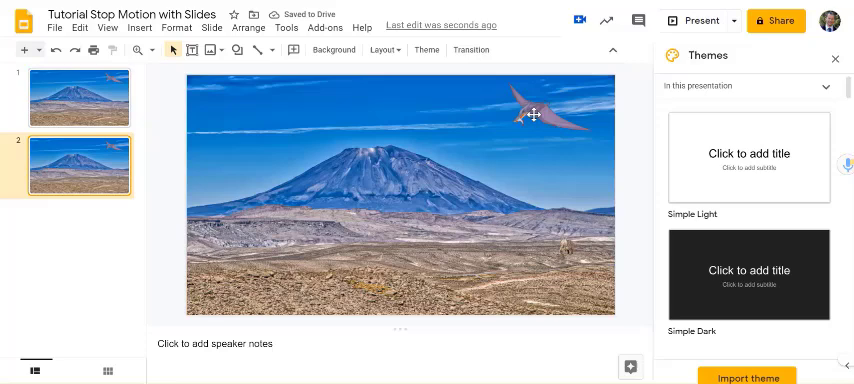
pyautogui.click(536, 116)
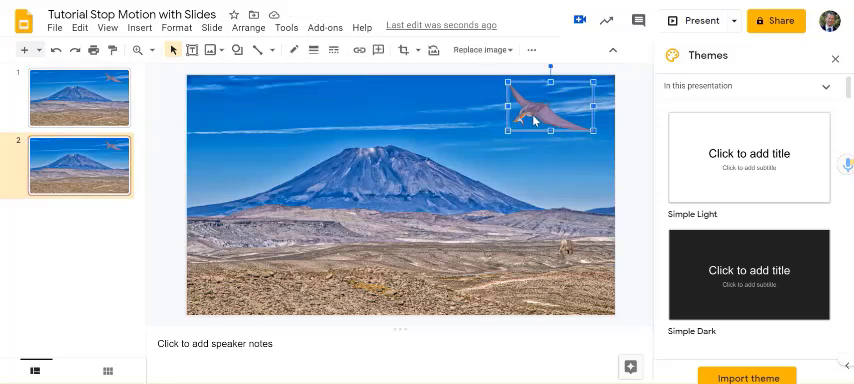
pyautogui.moveTo(536, 120); pyautogui.dragTo(520, 130)
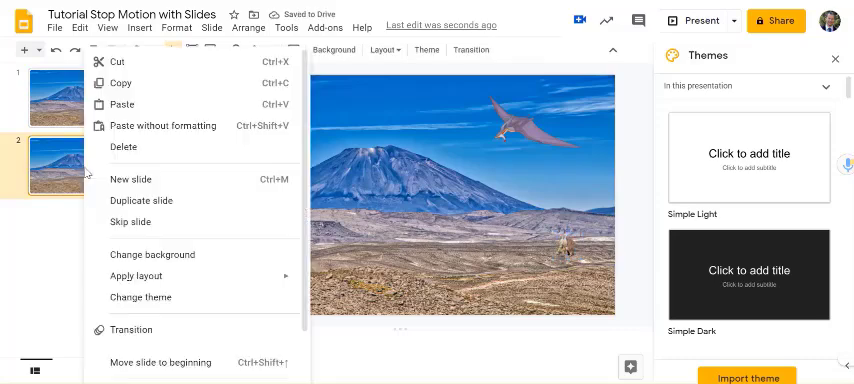
# Duplicate again and reposition the small dinosaur for the following frames.
pyautogui.click(140, 200)
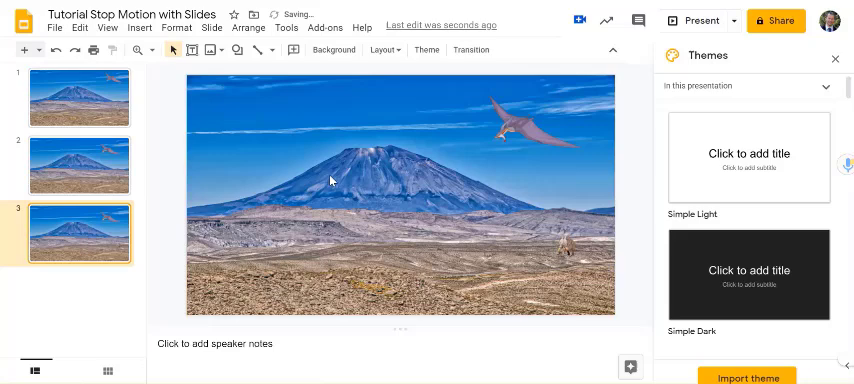
pyautogui.click(510, 140)
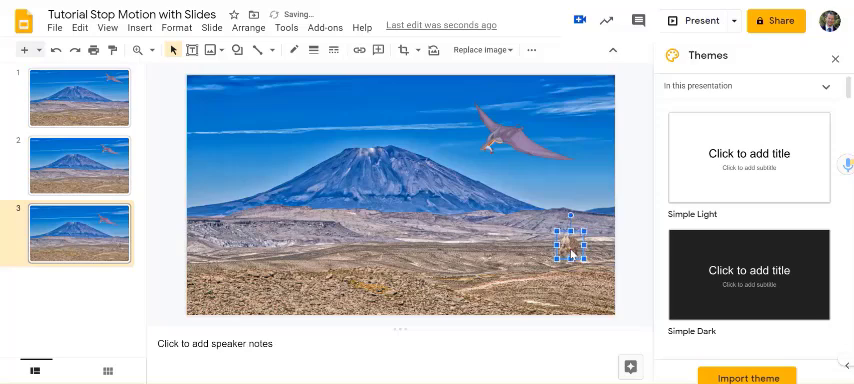
pyautogui.rightClick(80, 232)
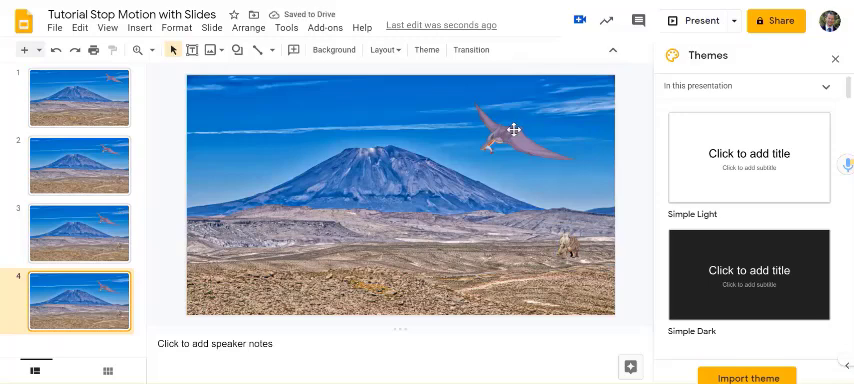
pyautogui.click(500, 140)
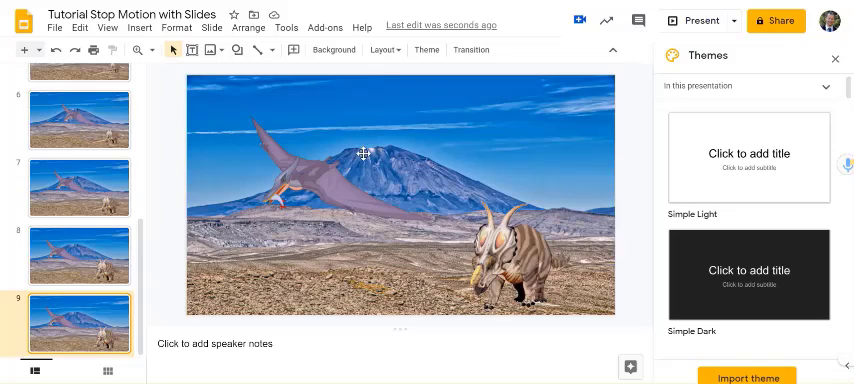
pyautogui.moveTo(358, 148)
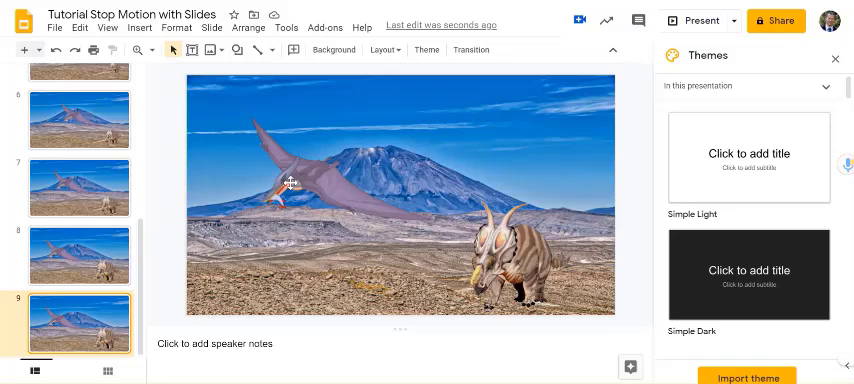
# Flip the pterodactyl horizontally on the fifth slide so it faces the other way.
pyautogui.click(320, 184)
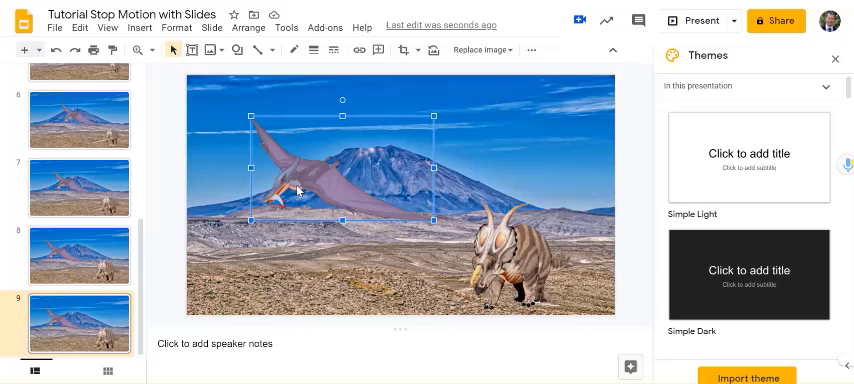
pyautogui.rightClick(300, 190)
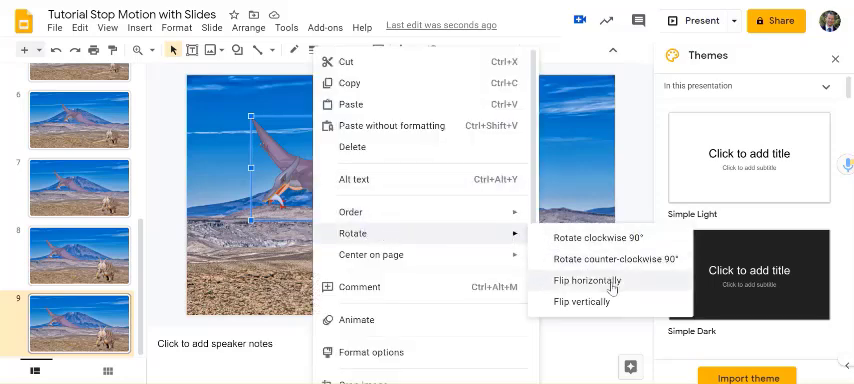
pyautogui.click(588, 280)
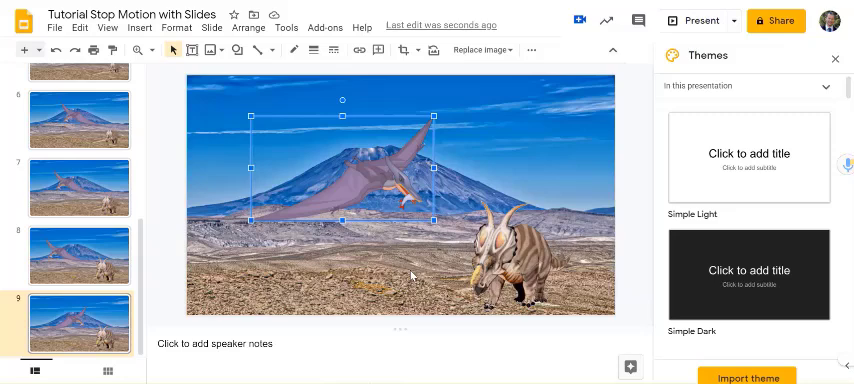
pyautogui.moveTo(170, 144)
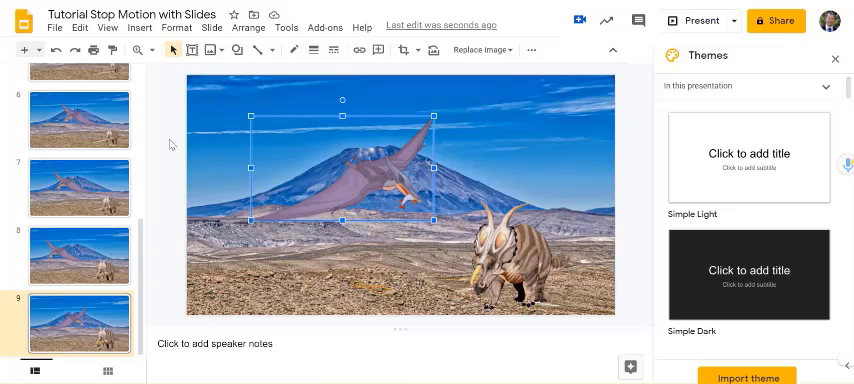
# Add a callout bubble saying 'Hello', then duplicate the slide and append a comma.
pyautogui.click(138, 28)
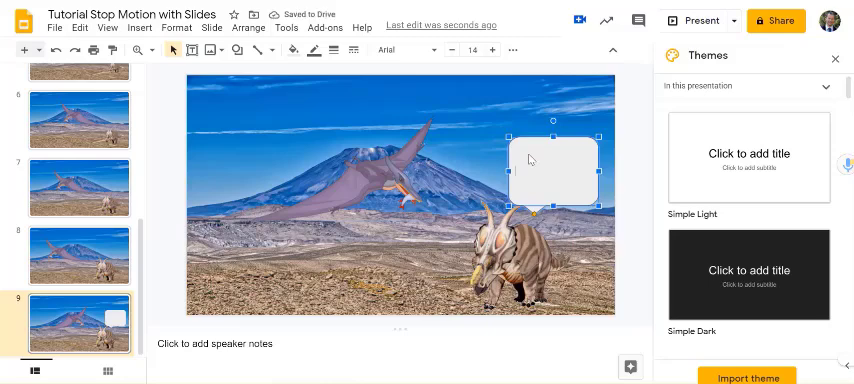
pyautogui.write('Hello')
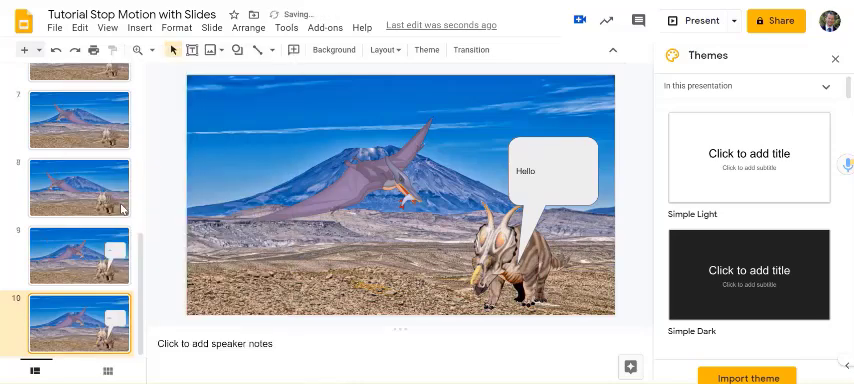
pyautogui.rightClick(80, 320)
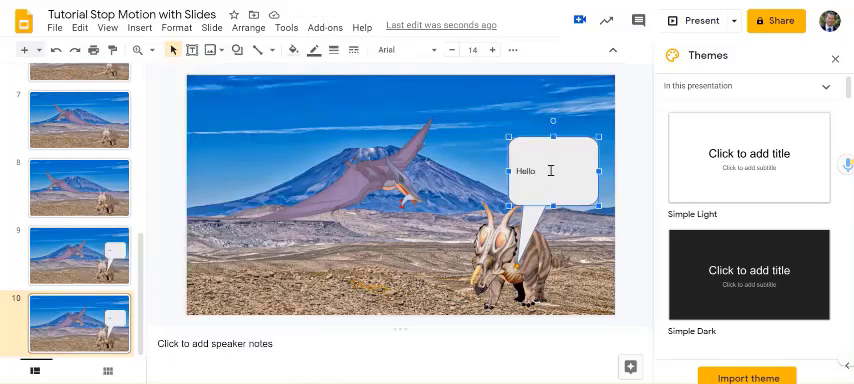
pyautogui.write(', how')
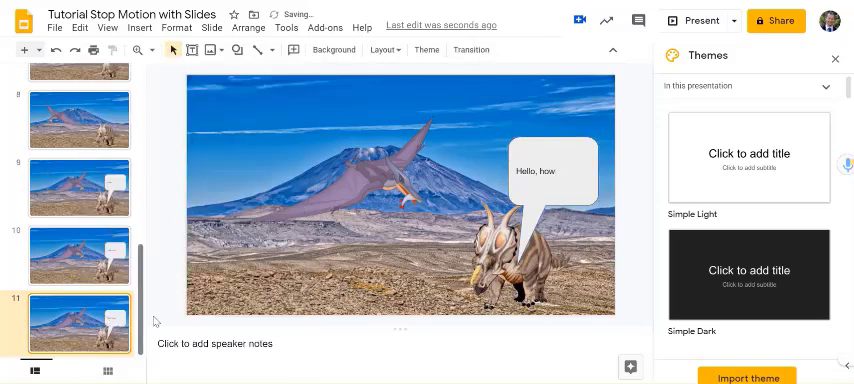
# Extend the bubble text on later frames to 'Hello, how are you?'.
pyautogui.click(550, 172)
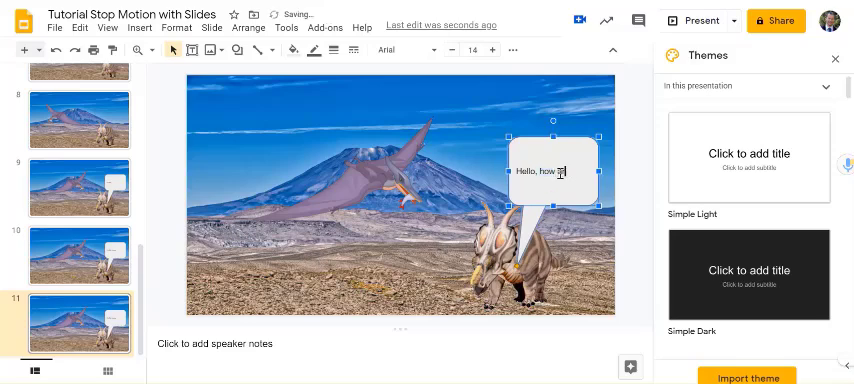
pyautogui.write('are')
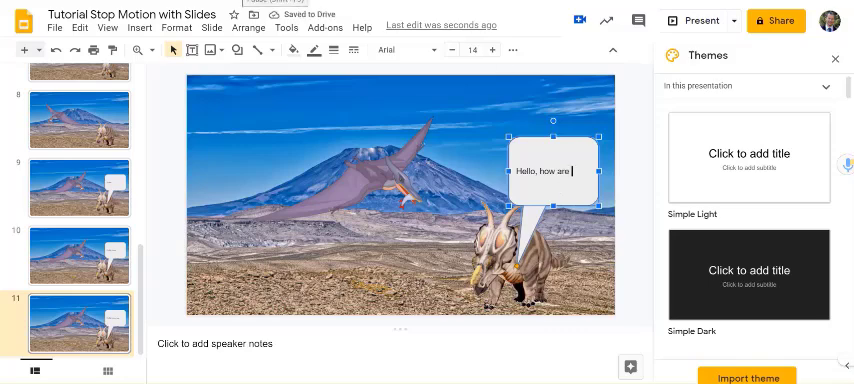
pyautogui.write('you?')
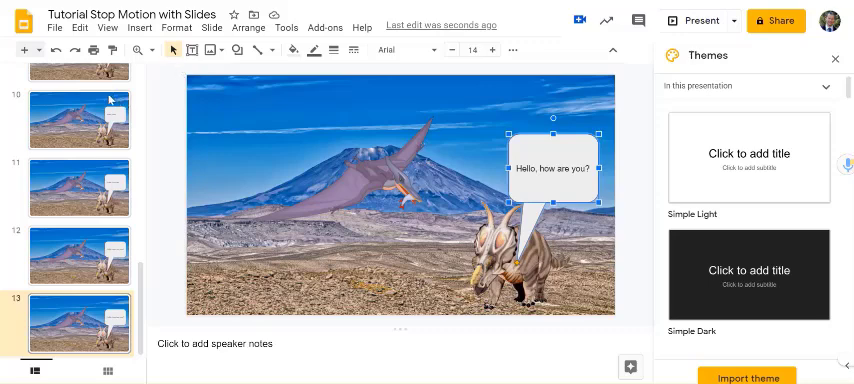
pyautogui.click(80, 120)
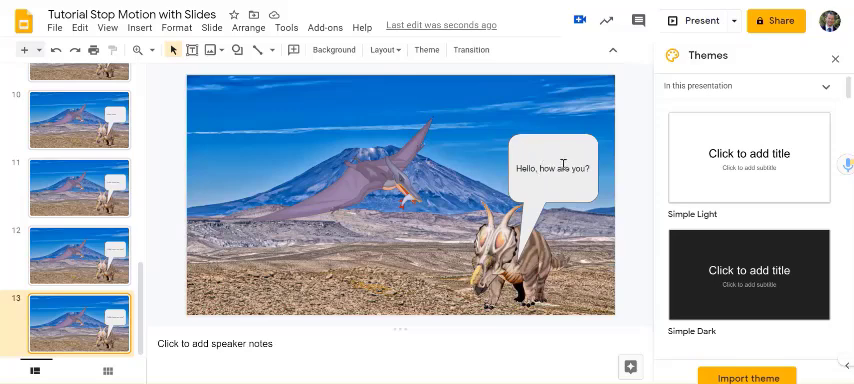
pyautogui.click(552, 168)
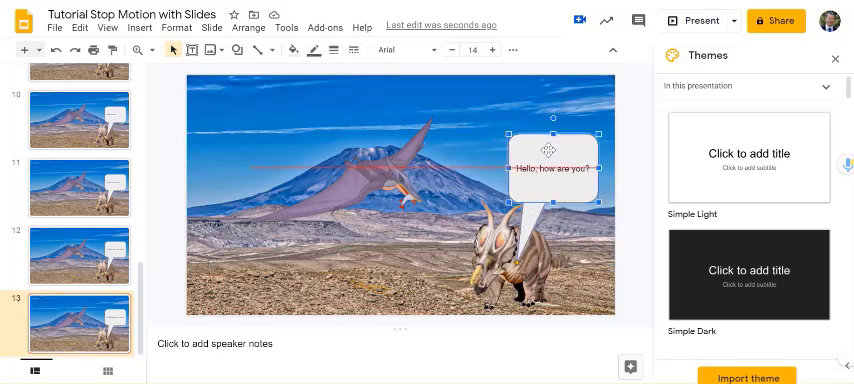
# Reuse the callout beside the pterodactyl on a new slide reading 'I am a little tired!'.
pyautogui.rightClick(400, 200)
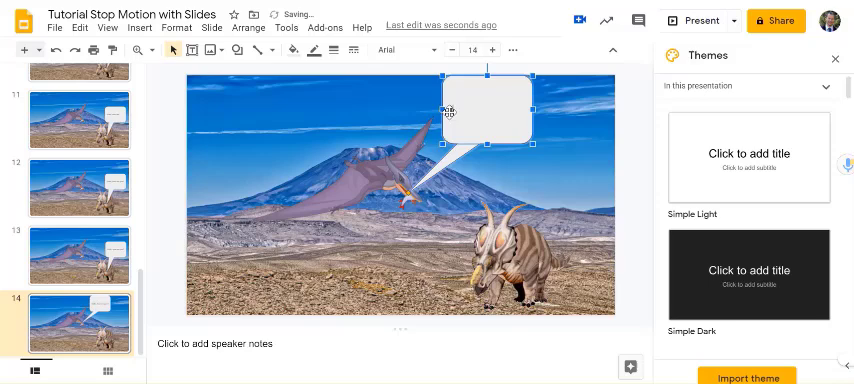
pyautogui.write('I am a little tired')
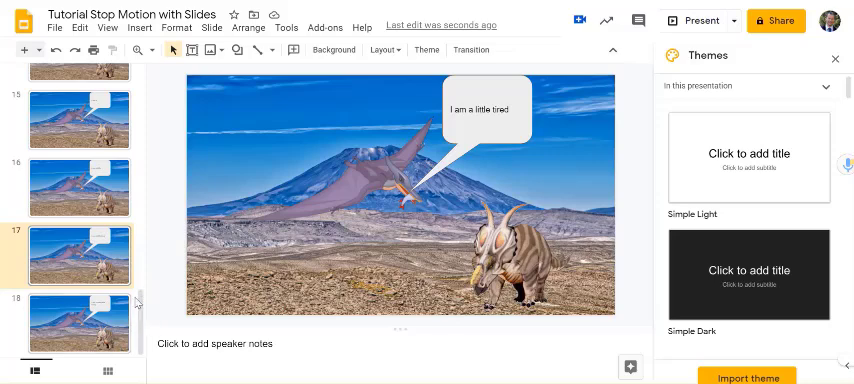
pyautogui.moveTo(254, 204)
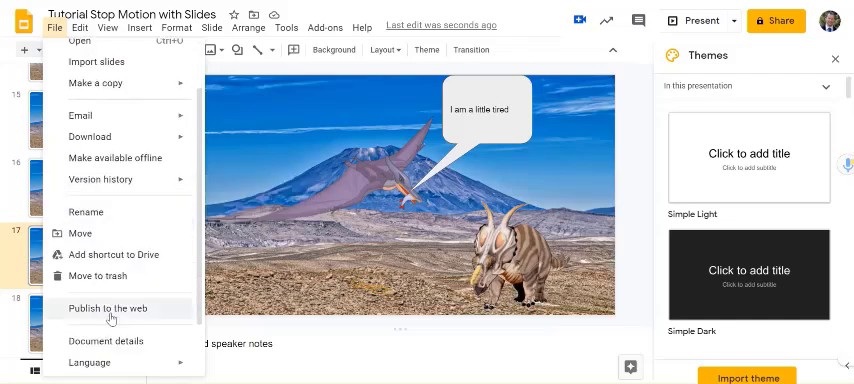
# Publish to the web with auto-advance every second and slideshow starting on load, confirming to get the link.
pyautogui.click(102, 308)
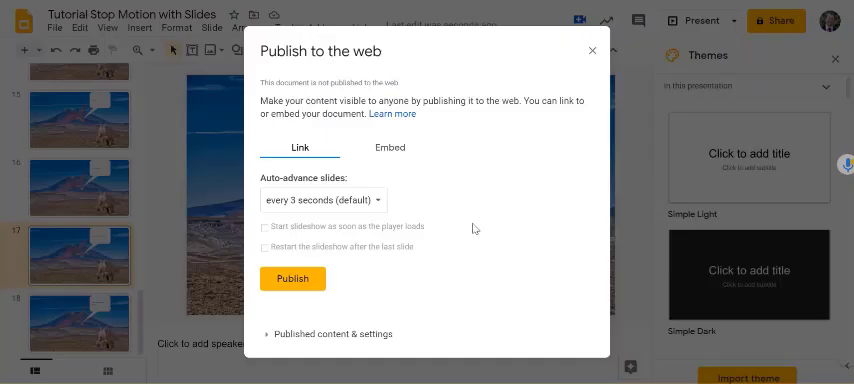
pyautogui.moveTo(408, 204)
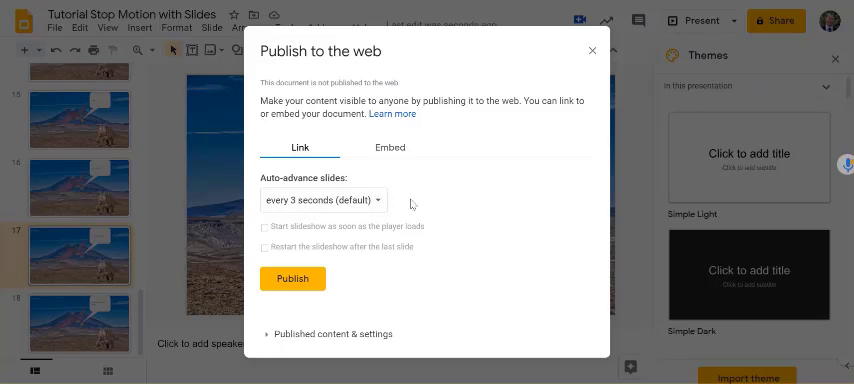
pyautogui.click(324, 200)
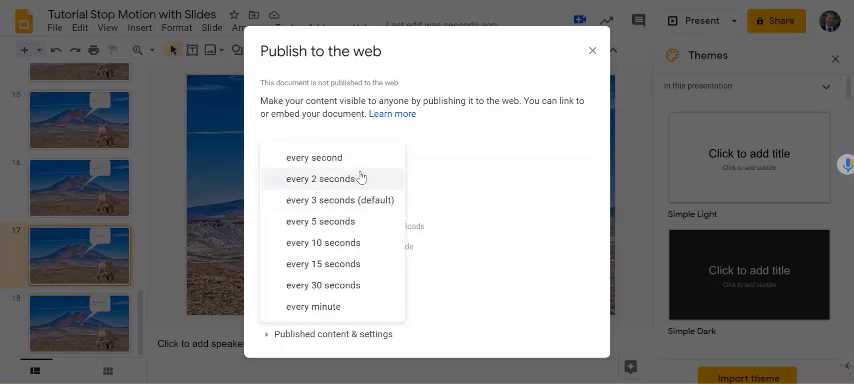
pyautogui.click(316, 156)
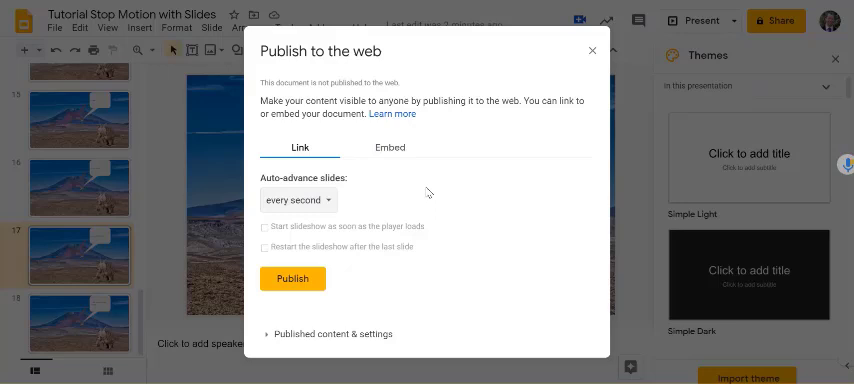
pyautogui.moveTo(356, 232)
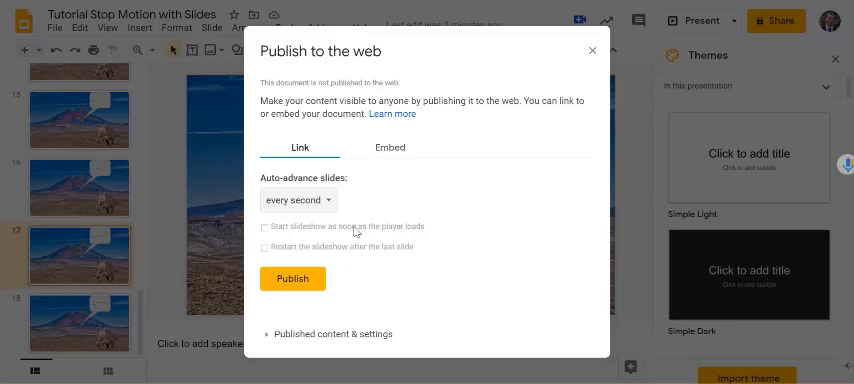
pyautogui.click(264, 228)
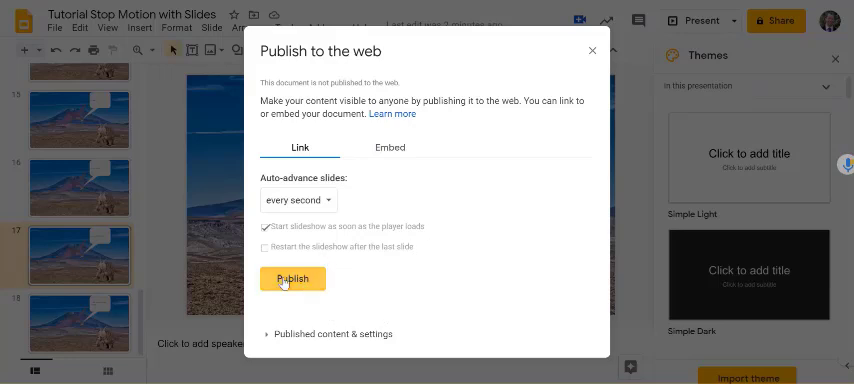
pyautogui.click(292, 278)
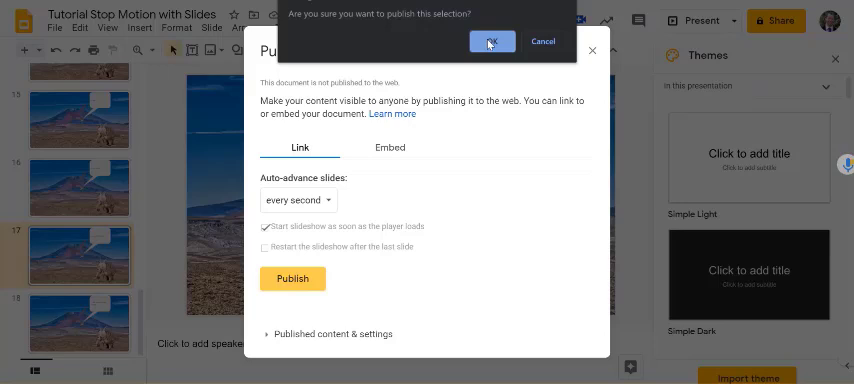
pyautogui.click(488, 40)
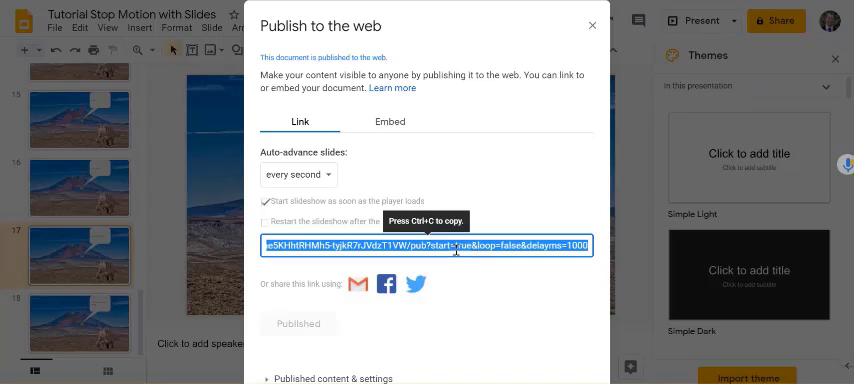
pyautogui.moveTo(460, 56)
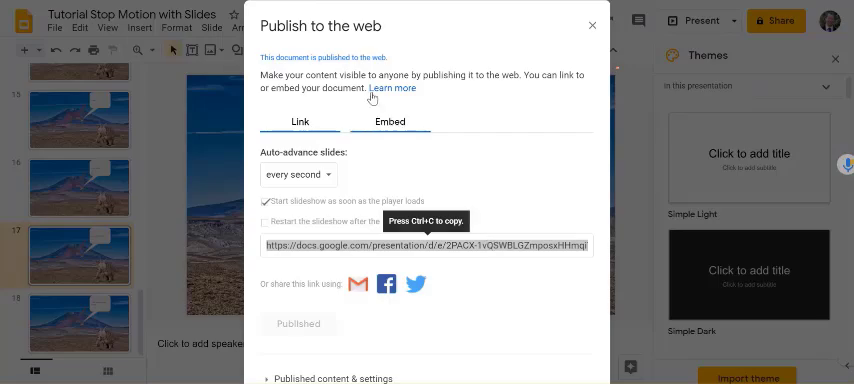
# Paste the published link into a new Chrome tab and watch the dinosaur slideshow auto-advance.
pyautogui.click(592, 24)
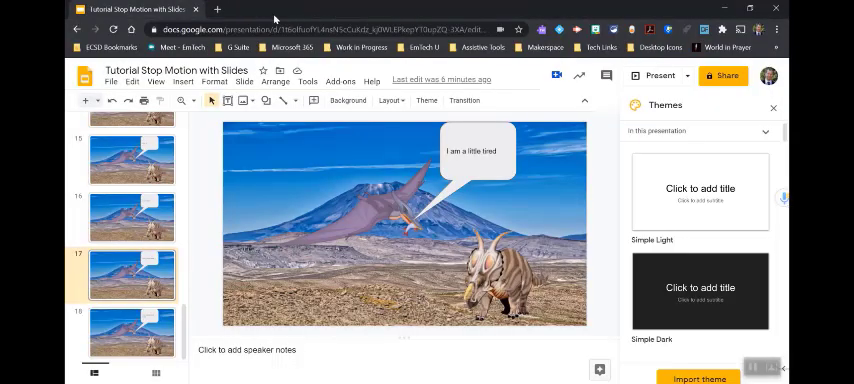
pyautogui.click(216, 8)
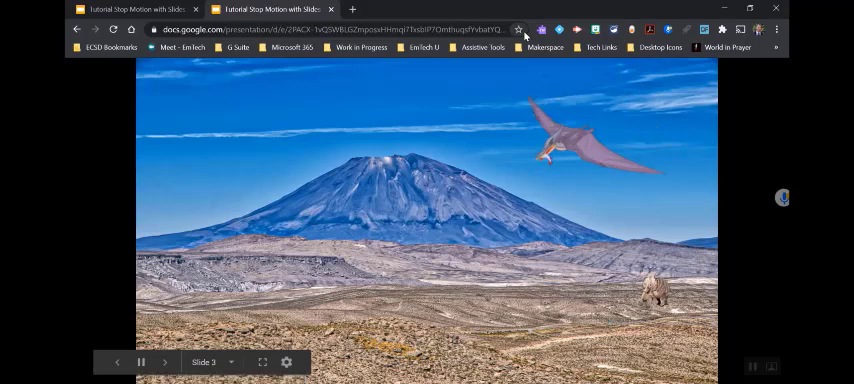
pyautogui.click(164, 362)
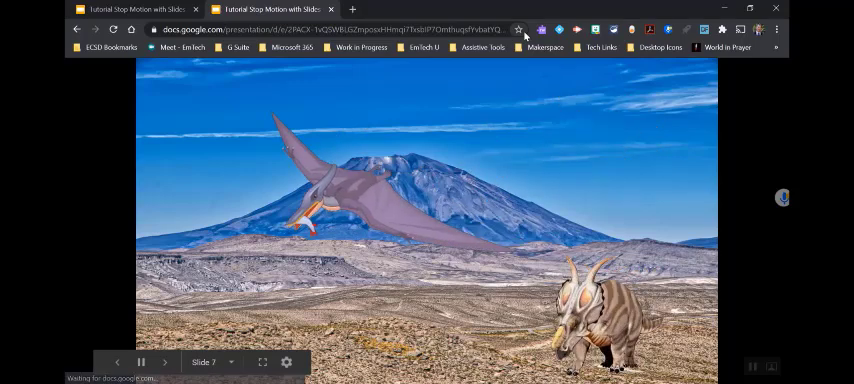